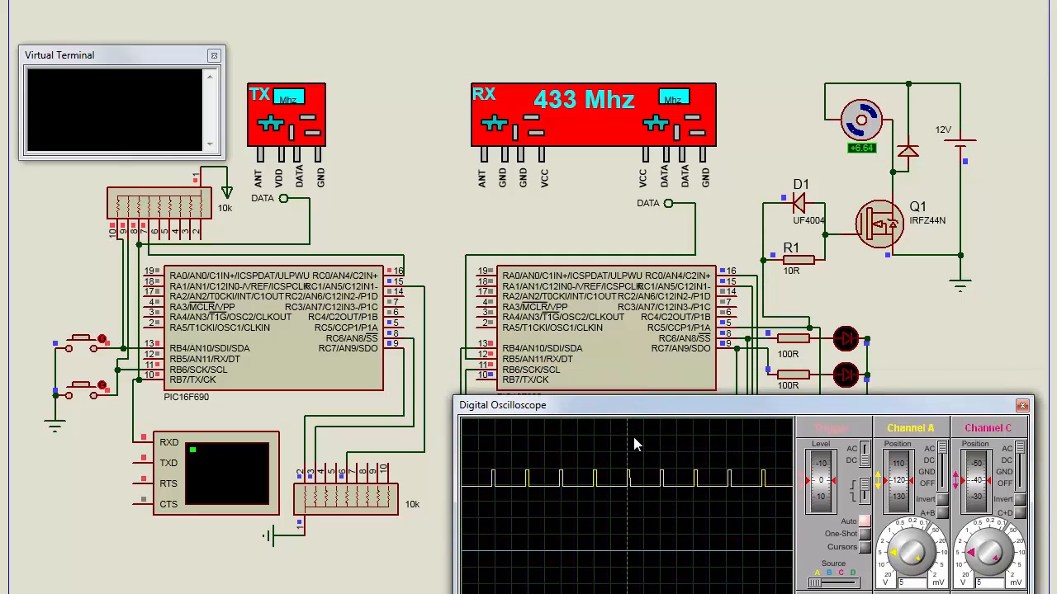
Drag the Digital Oscilloscope window slightly lower while the PWM simulation runs
{"action": "left_click_drag", "start_coordinate": [636, 405], "coordinate": [636, 418]}
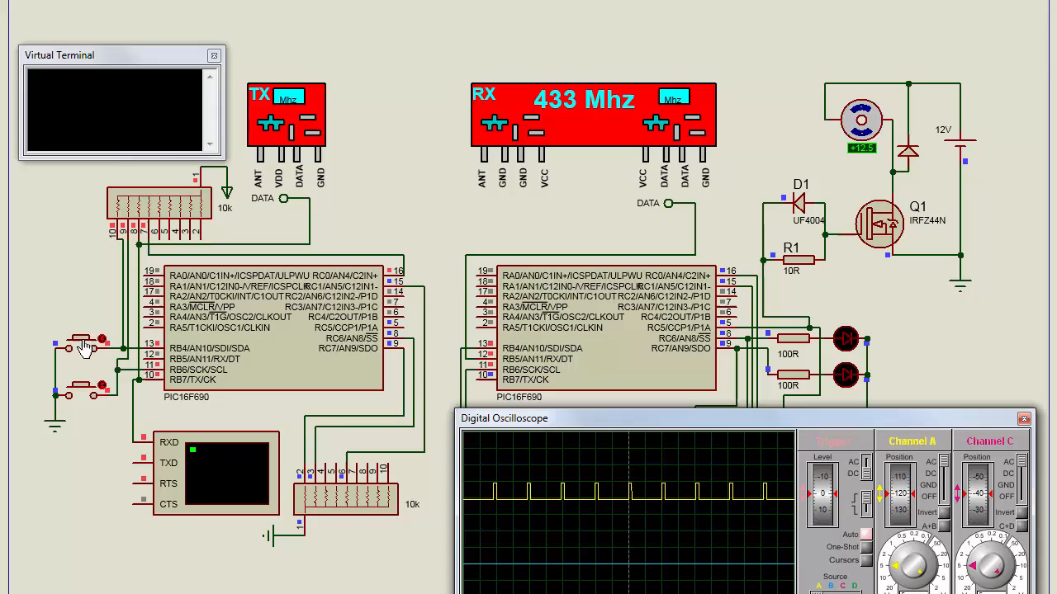
{"action": "mouse_move", "coordinate": [81, 400]}
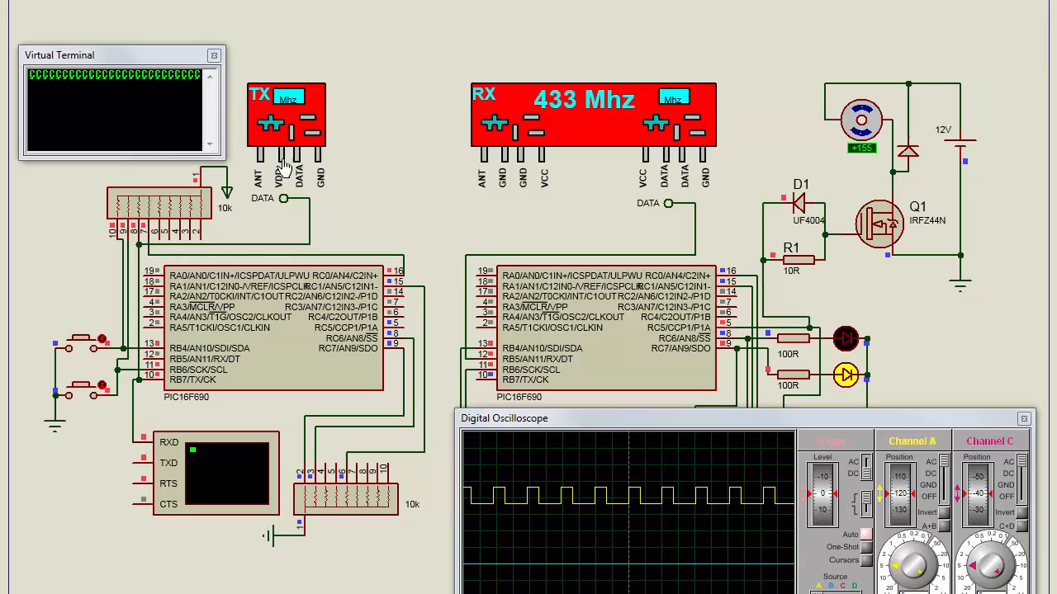
{"action": "mouse_move", "coordinate": [304, 192]}
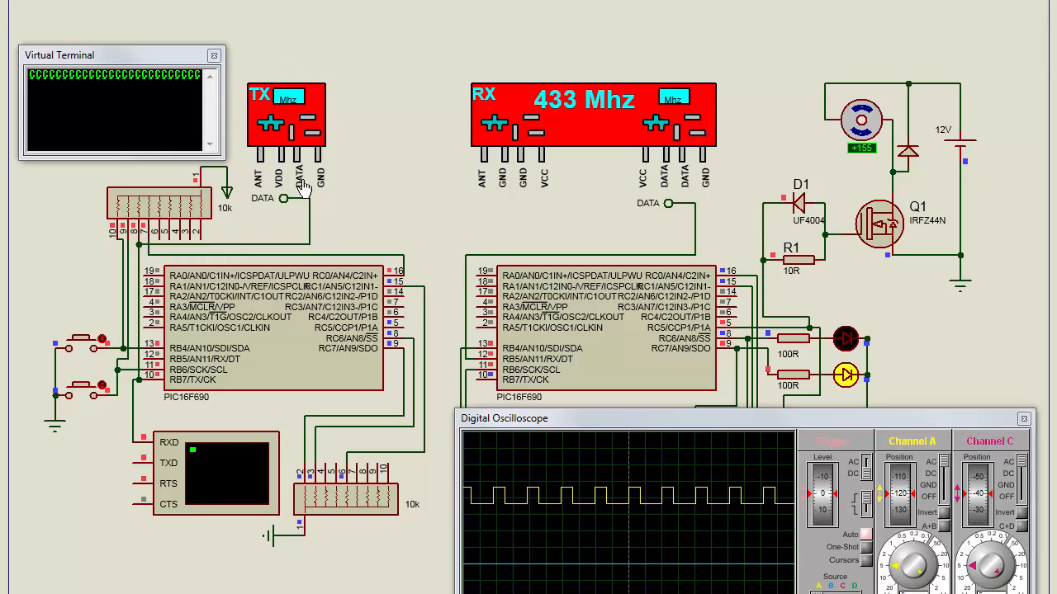
{"action": "mouse_move", "coordinate": [258, 113]}
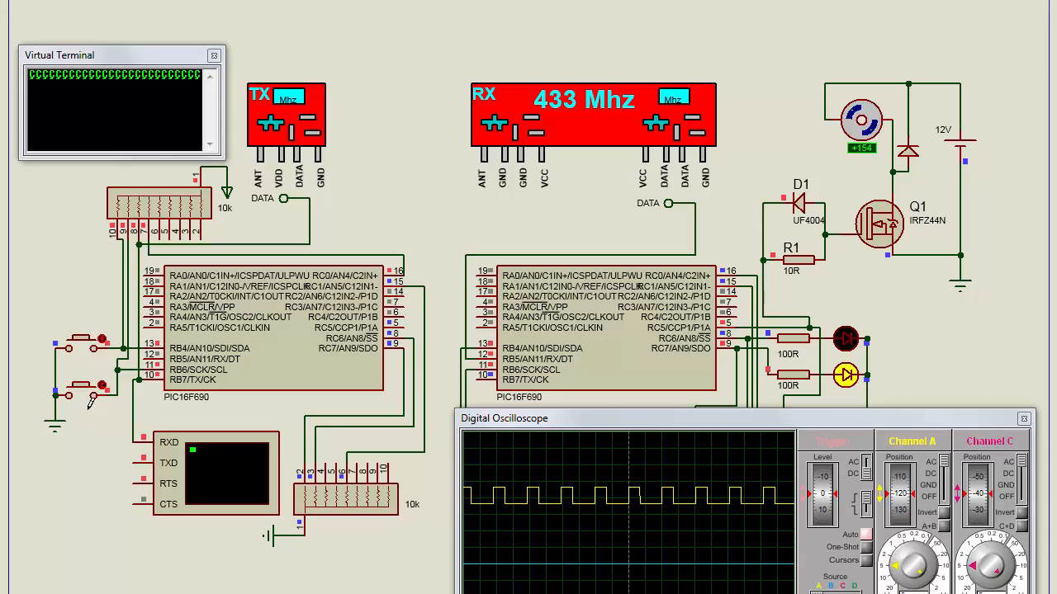
{"action": "mouse_move", "coordinate": [290, 330]}
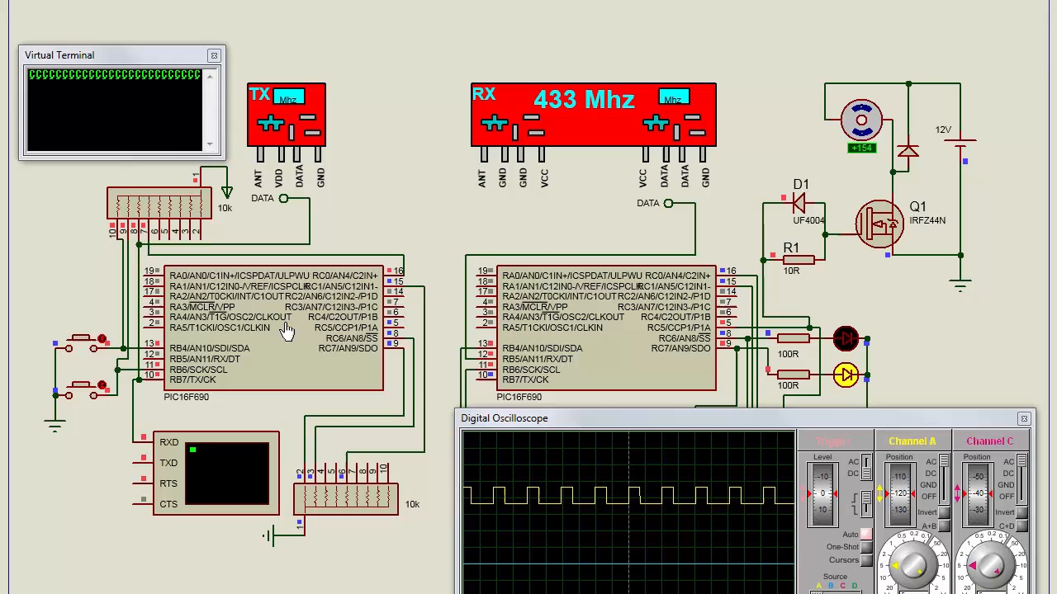
{"action": "mouse_move", "coordinate": [319, 168]}
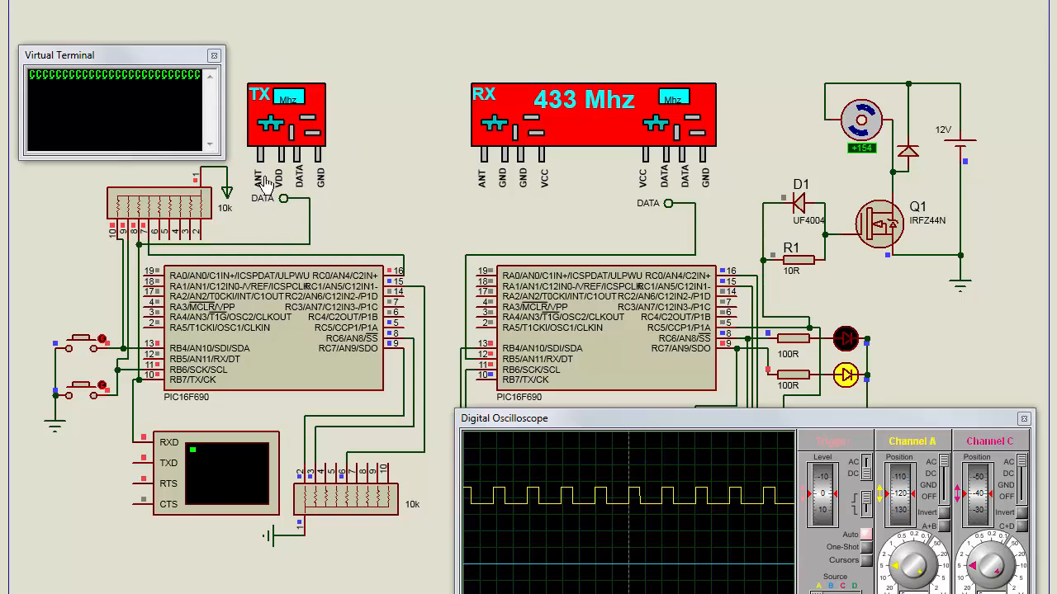
{"action": "mouse_move", "coordinate": [334, 180]}
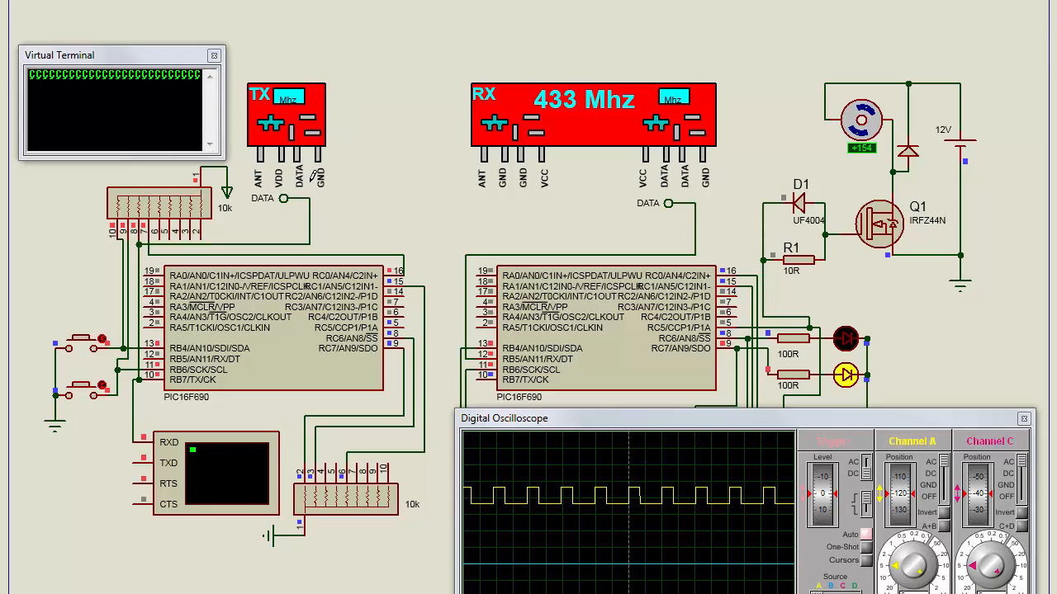
{"action": "mouse_move", "coordinate": [337, 47]}
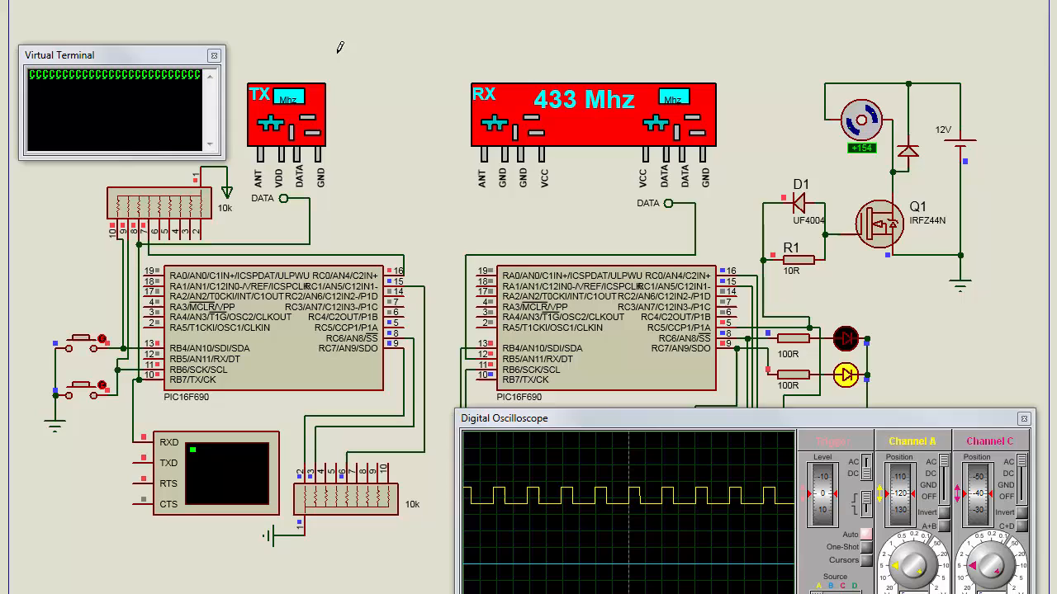
{"action": "mouse_move", "coordinate": [473, 157]}
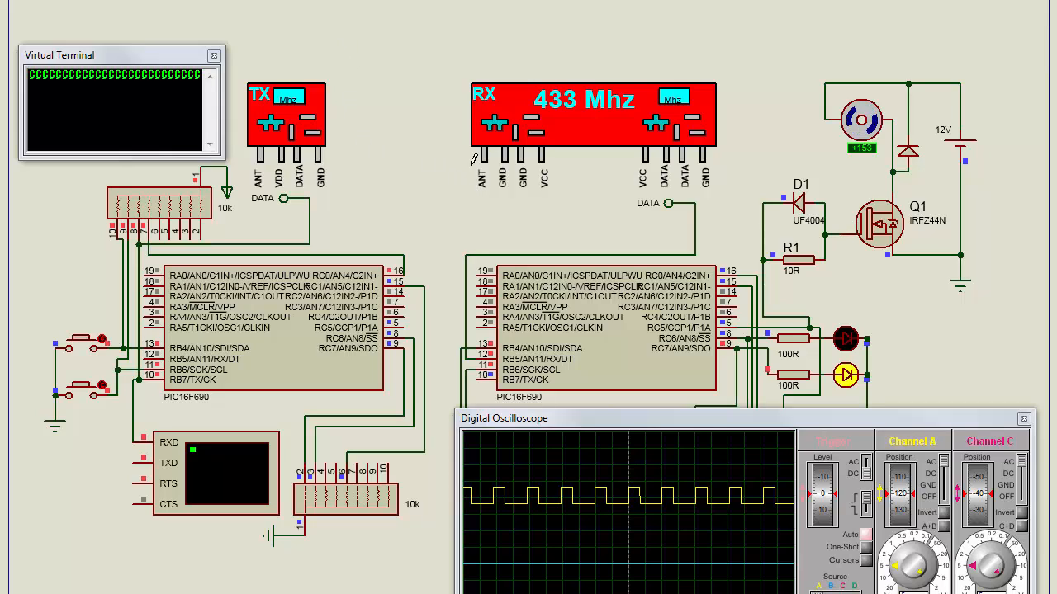
{"action": "mouse_move", "coordinate": [462, 149]}
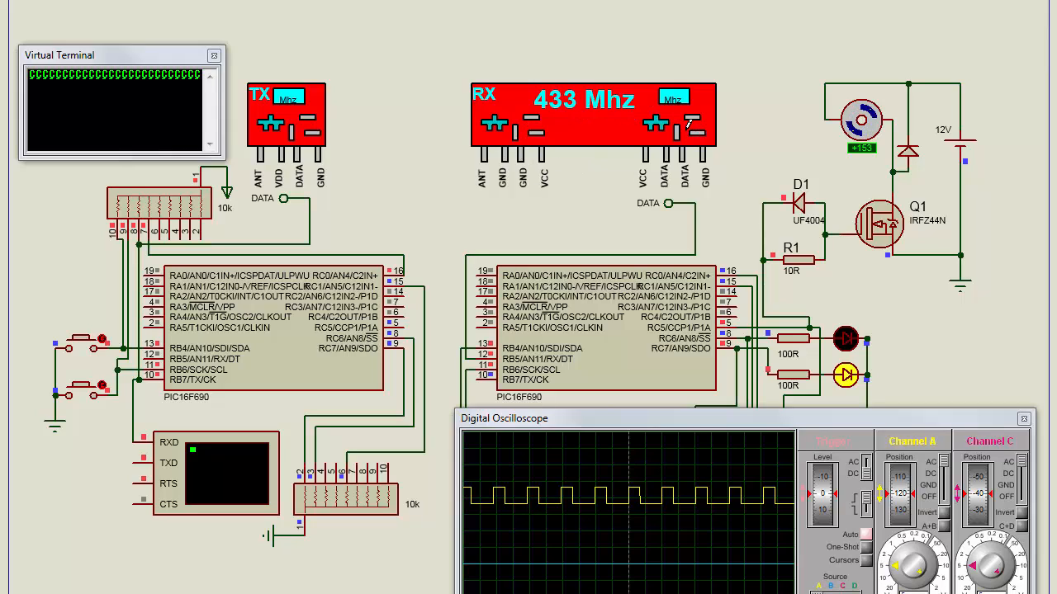
{"action": "mouse_move", "coordinate": [680, 157]}
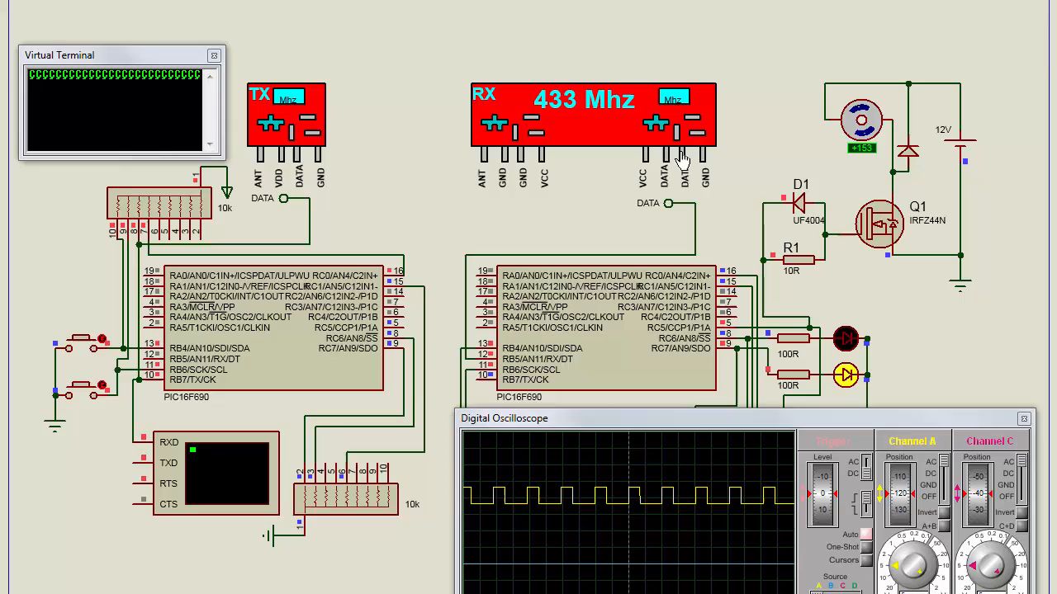
{"action": "mouse_move", "coordinate": [630, 322]}
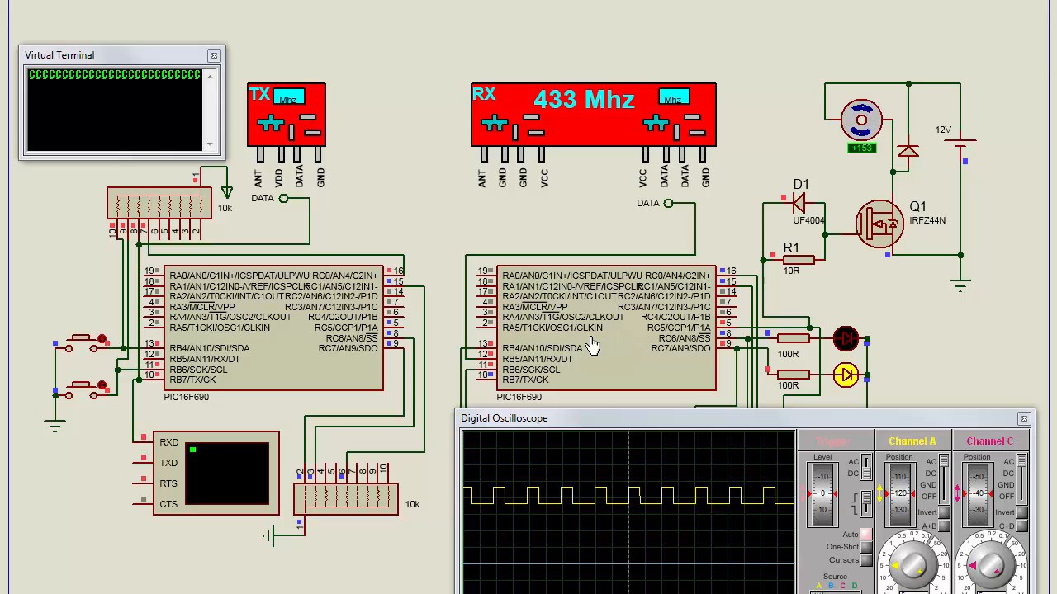
{"action": "mouse_move", "coordinate": [646, 334]}
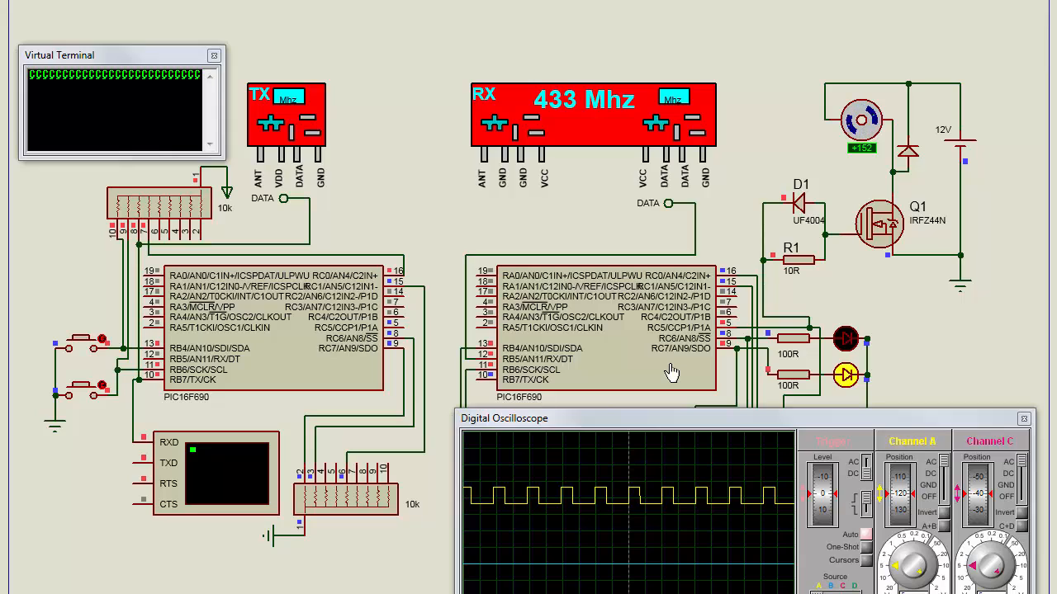
{"action": "mouse_move", "coordinate": [678, 380]}
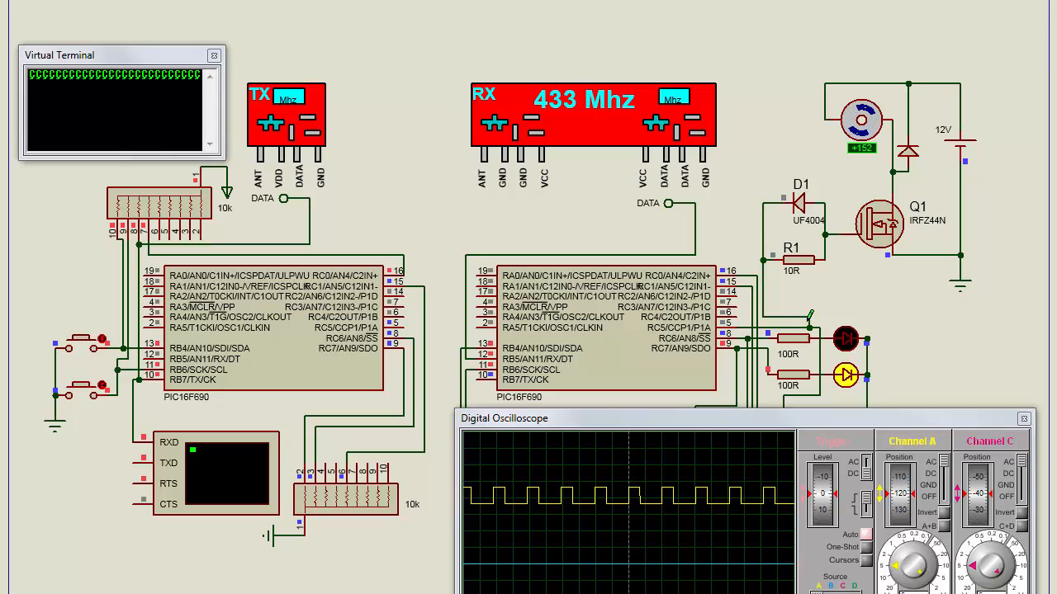
{"action": "mouse_move", "coordinate": [881, 246]}
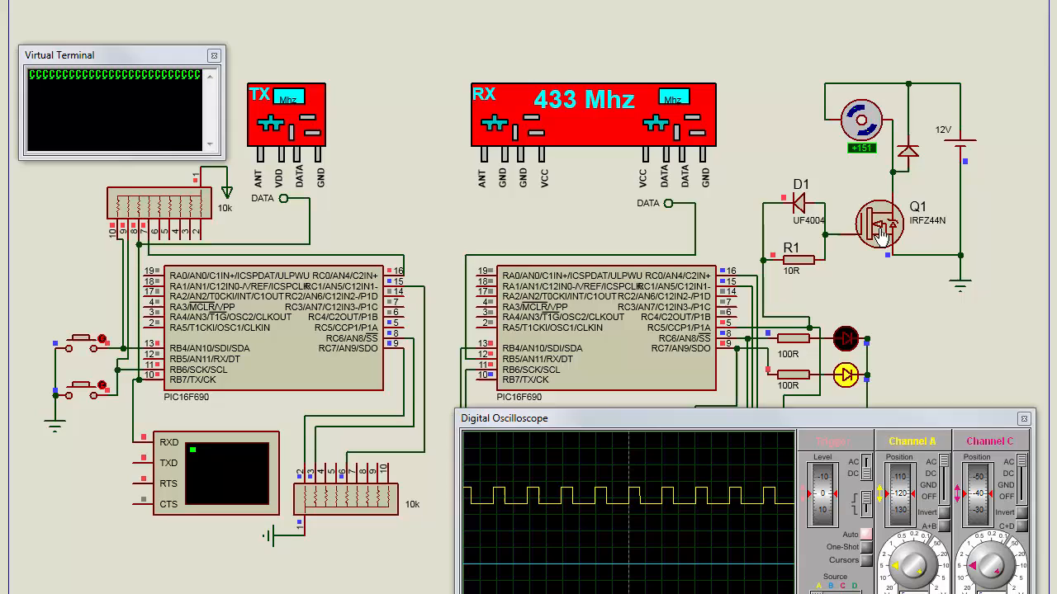
{"action": "mouse_move", "coordinate": [876, 229]}
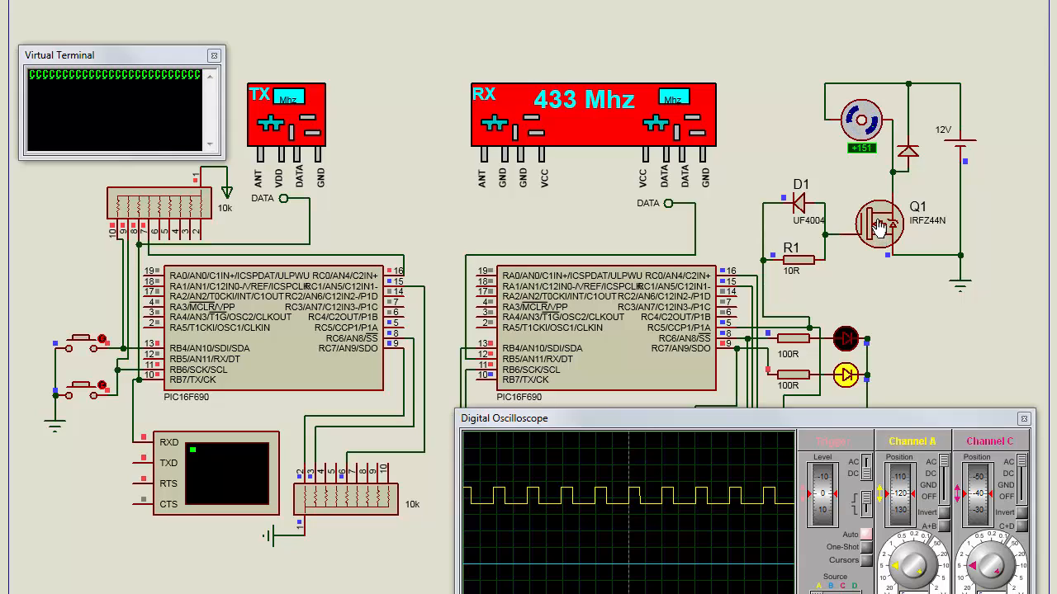